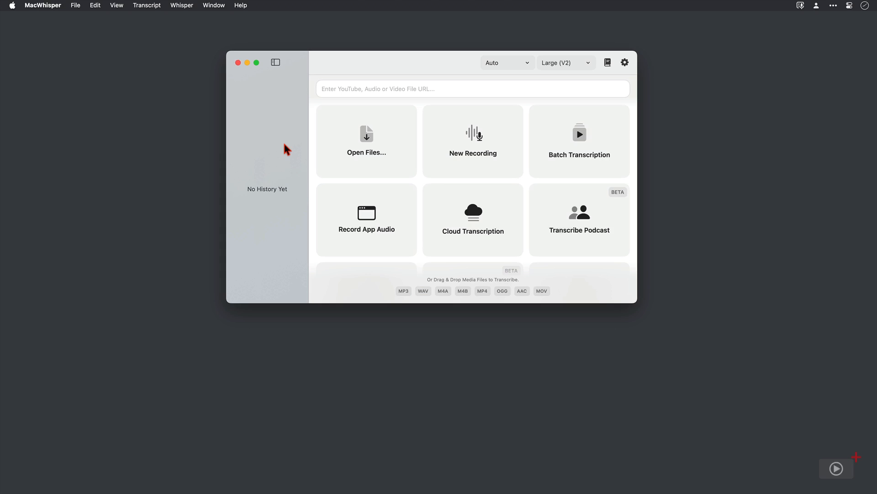
Open MacWhisper Settings from the gear icon, landing on the General page
{"action": "left_click", "coordinate": [625, 62]}
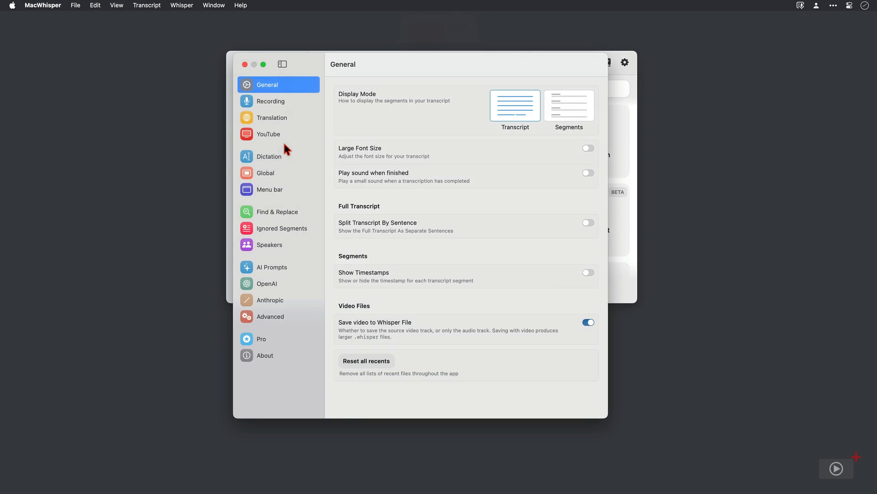
Show the Dictation page and scroll to the Clean Up, Translate Spanish and Professional prompts
{"action": "left_click", "coordinate": [269, 156]}
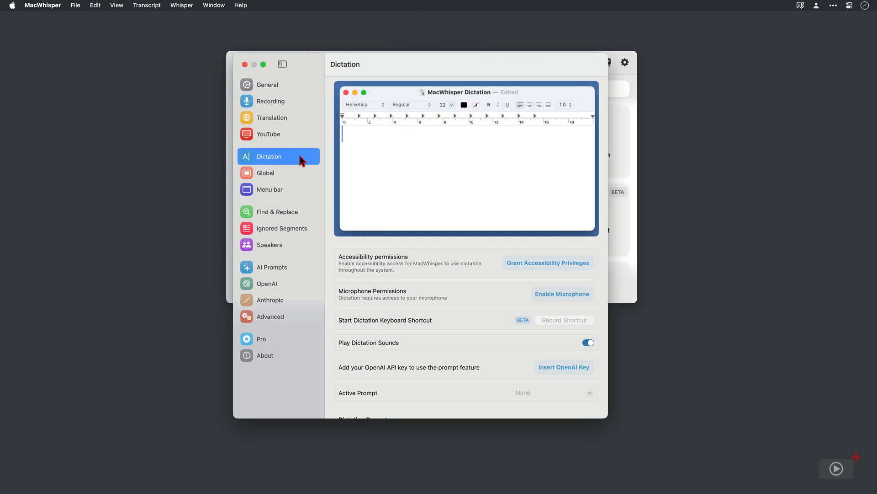
{"action": "scroll", "scroll_direction": "down", "scroll_amount": 3}
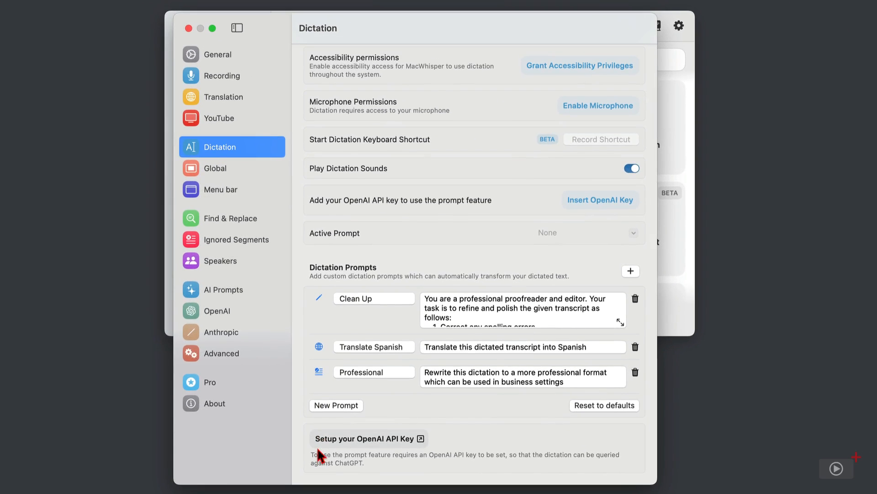
{"action": "mouse_move", "coordinate": [637, 224]}
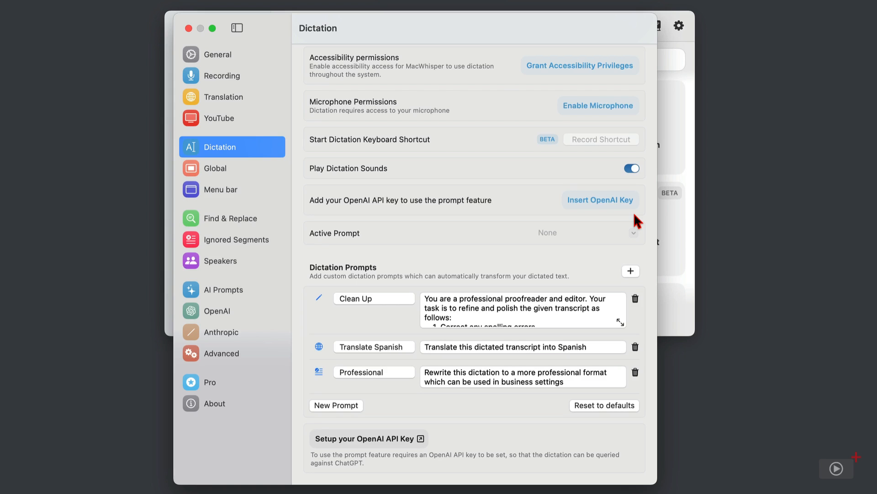
{"action": "mouse_move", "coordinate": [651, 317]}
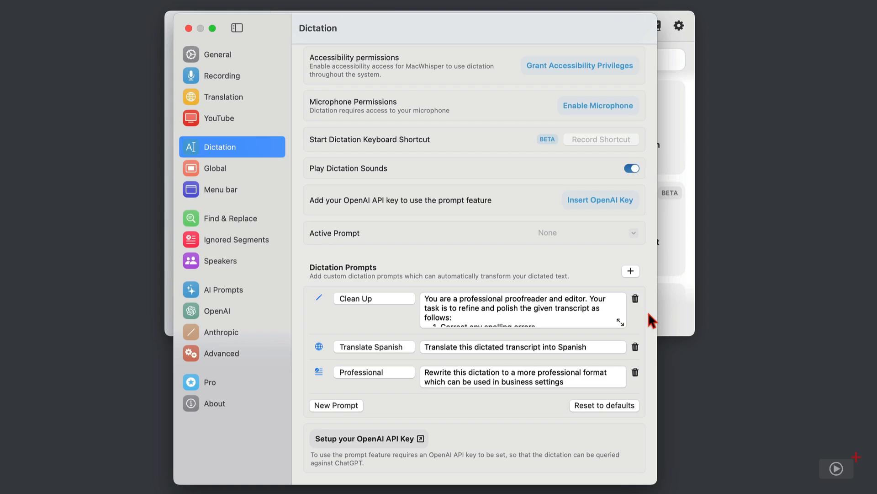
{"action": "mouse_move", "coordinate": [656, 354]}
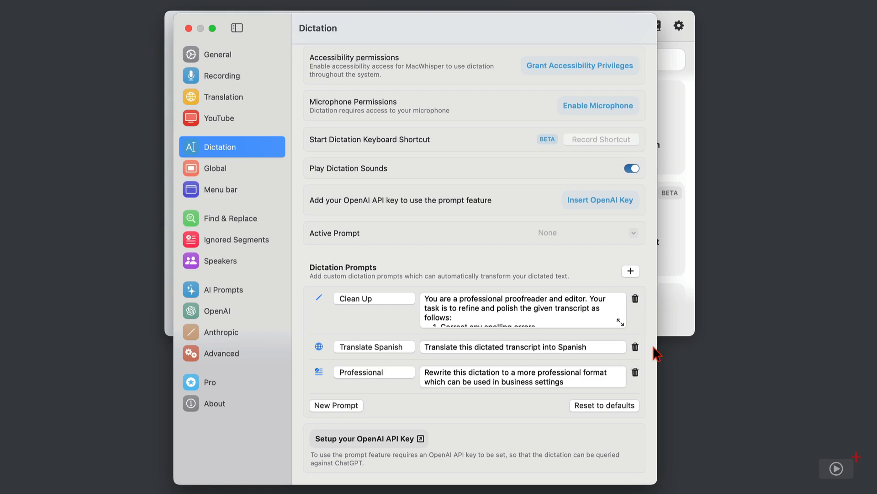
{"action": "mouse_move", "coordinate": [655, 398]}
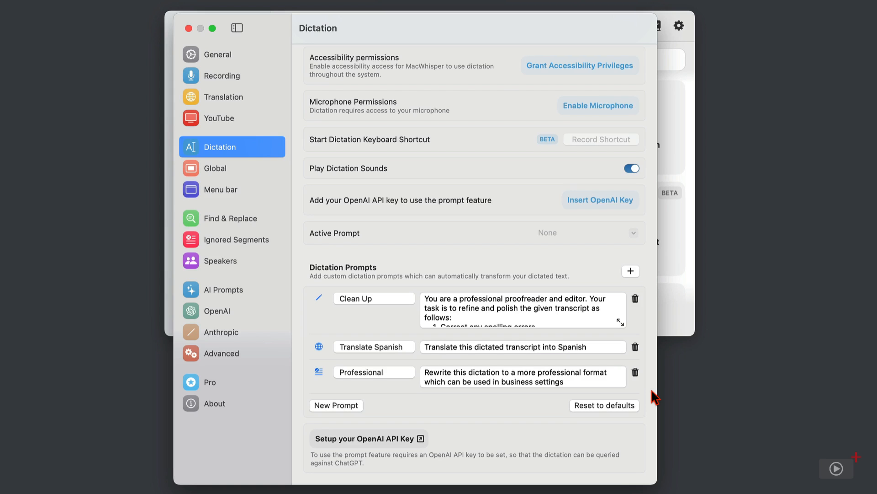
{"action": "mouse_move", "coordinate": [546, 445]}
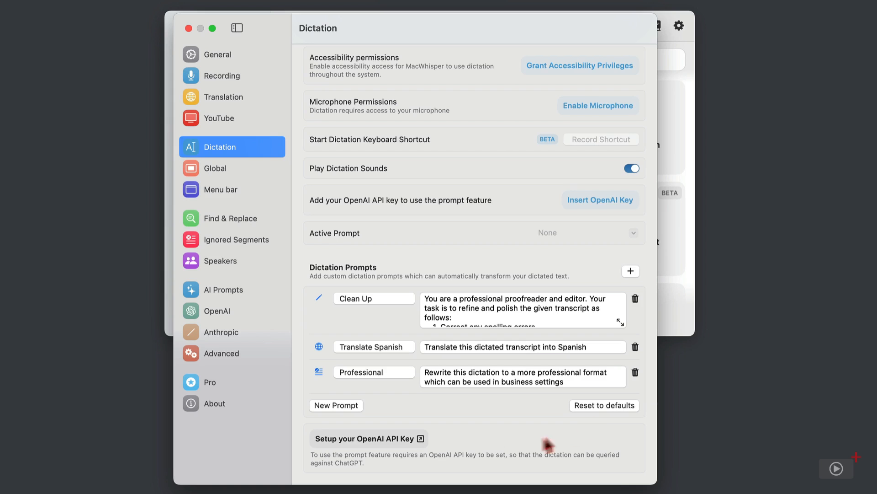
{"action": "mouse_move", "coordinate": [369, 438]}
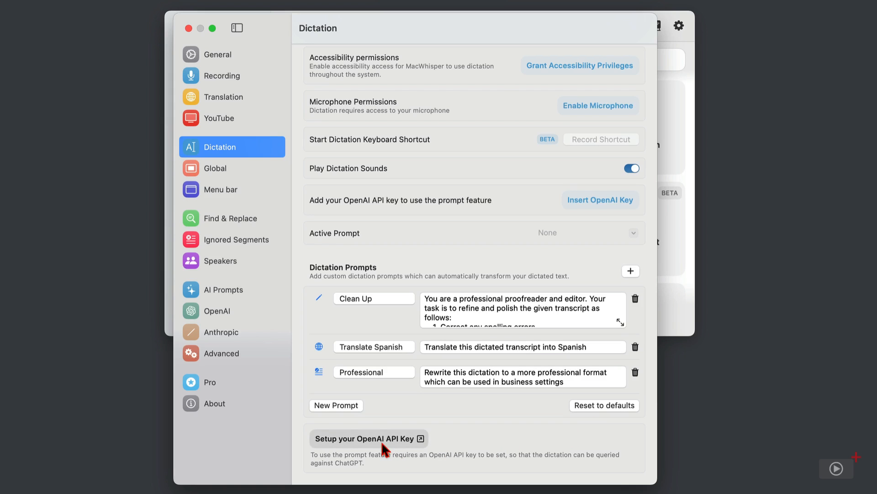
Show the OpenAI page with its empty API key field and GPT-4o mini model
{"action": "left_click", "coordinate": [217, 311]}
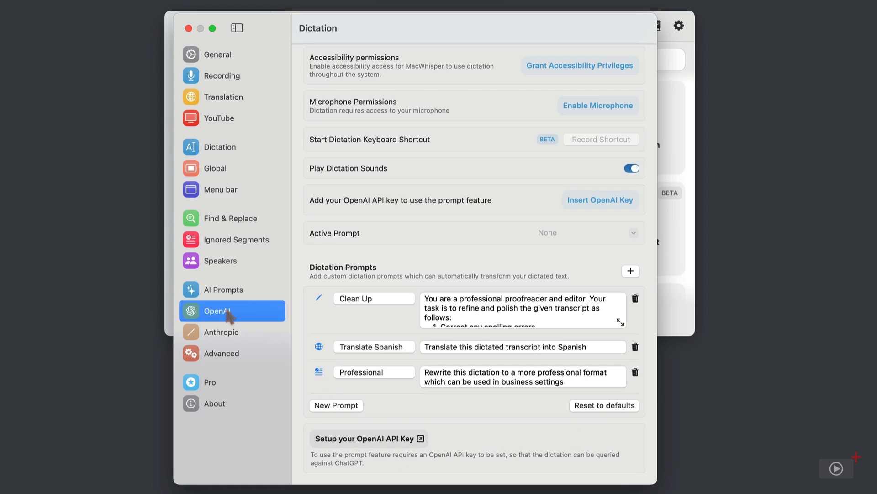
{"action": "left_click", "coordinate": [219, 310]}
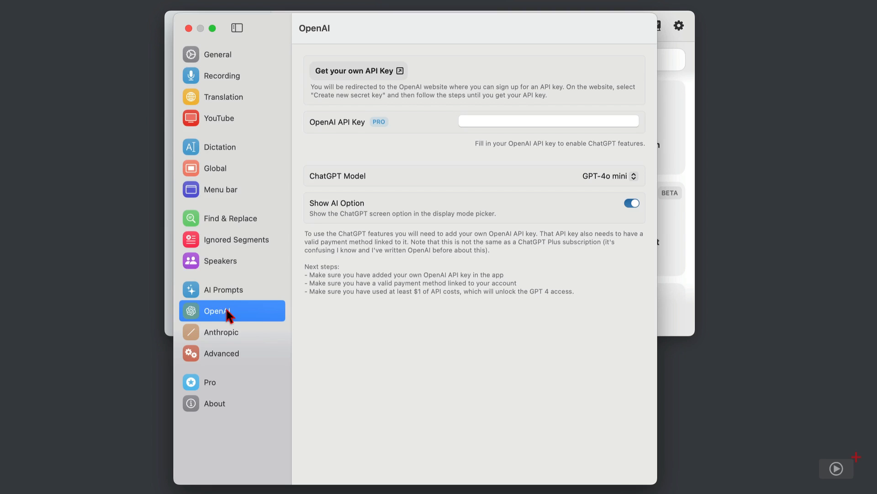
{"action": "mouse_move", "coordinate": [386, 144]}
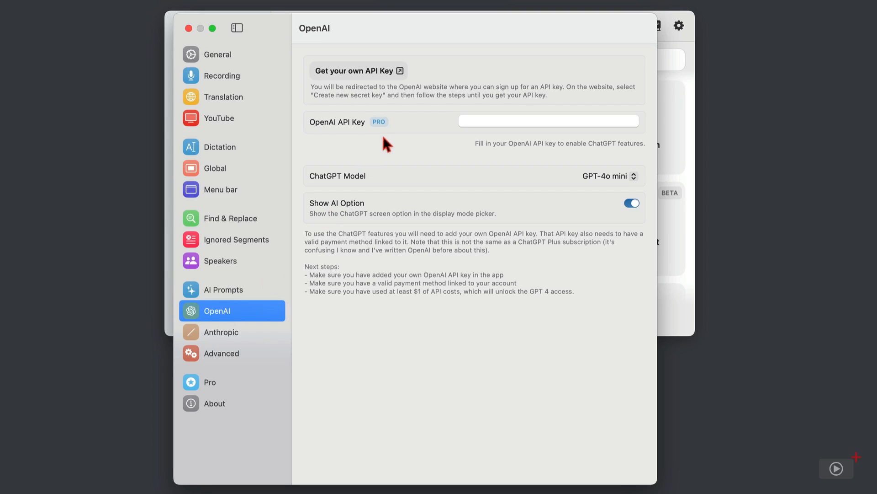
{"action": "mouse_move", "coordinate": [390, 138]}
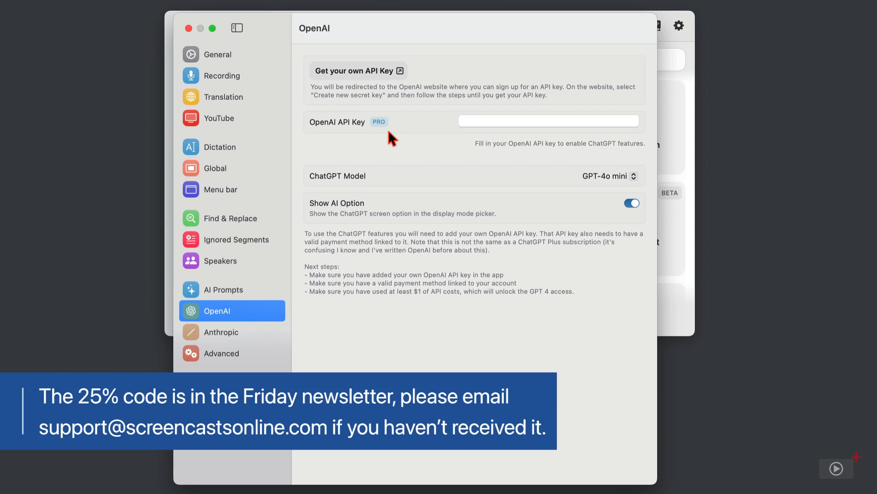
{"action": "mouse_move", "coordinate": [566, 274]}
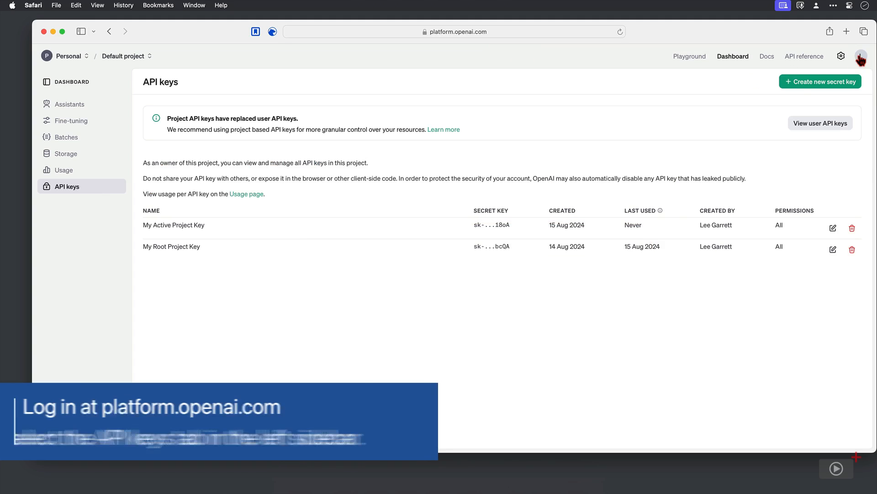
{"action": "left_click", "coordinate": [862, 56]}
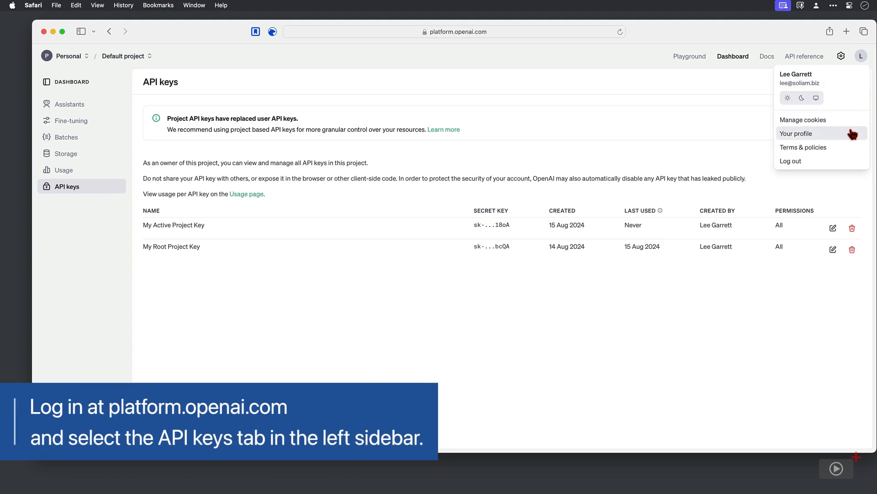
{"action": "left_click", "coordinate": [607, 63]}
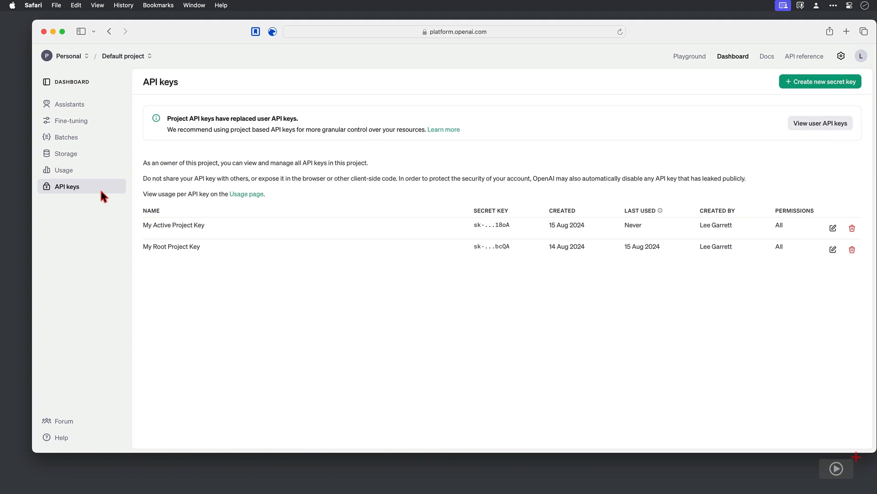
{"action": "mouse_move", "coordinate": [375, 212]}
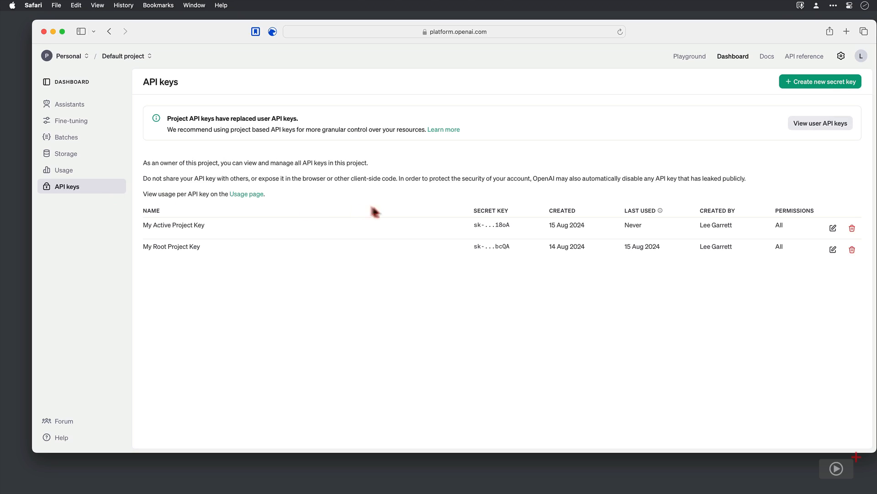
{"action": "mouse_move", "coordinate": [459, 253]}
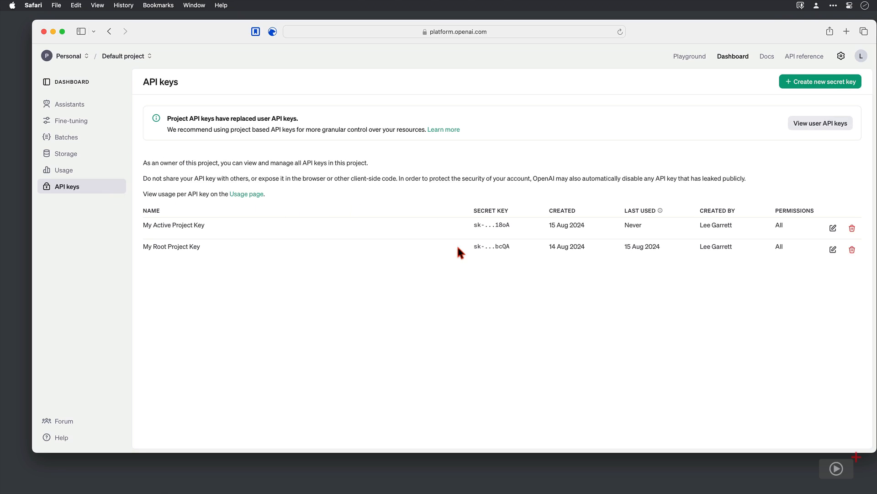
{"action": "mouse_move", "coordinate": [459, 248]}
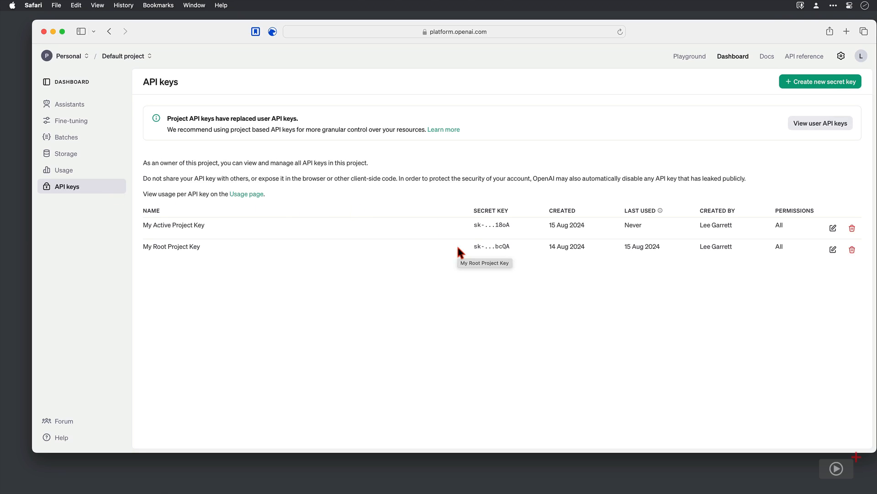
{"action": "mouse_move", "coordinate": [468, 228]}
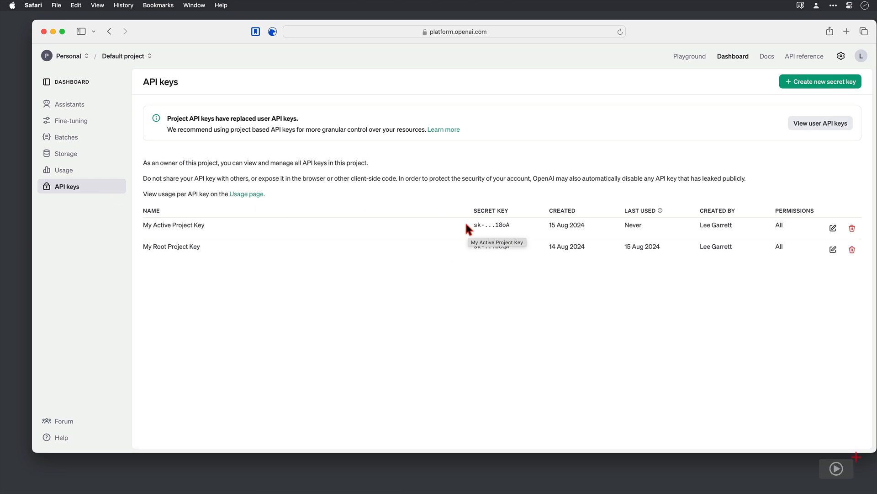
{"action": "left_click", "coordinate": [833, 228]}
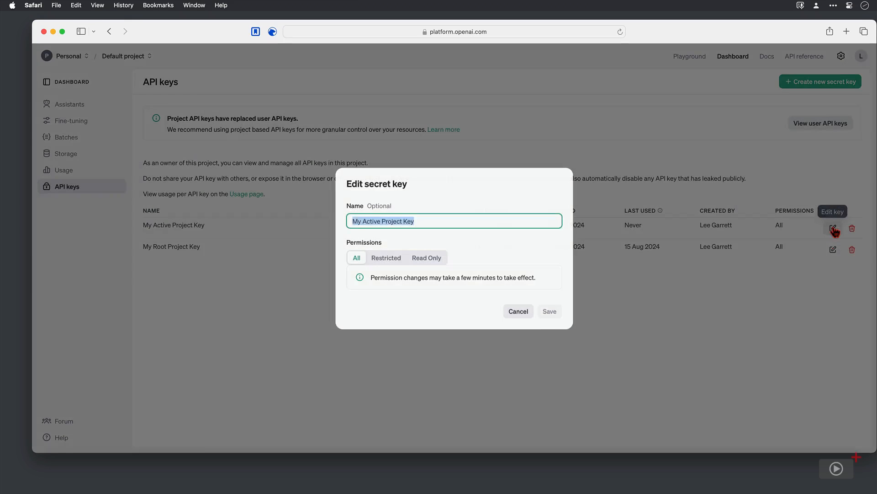
{"action": "left_click", "coordinate": [386, 258]}
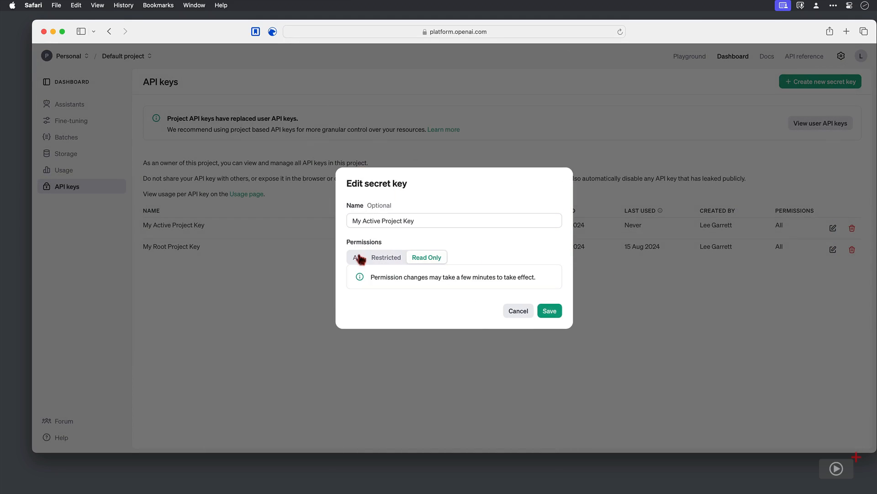
{"action": "left_click", "coordinate": [518, 311]}
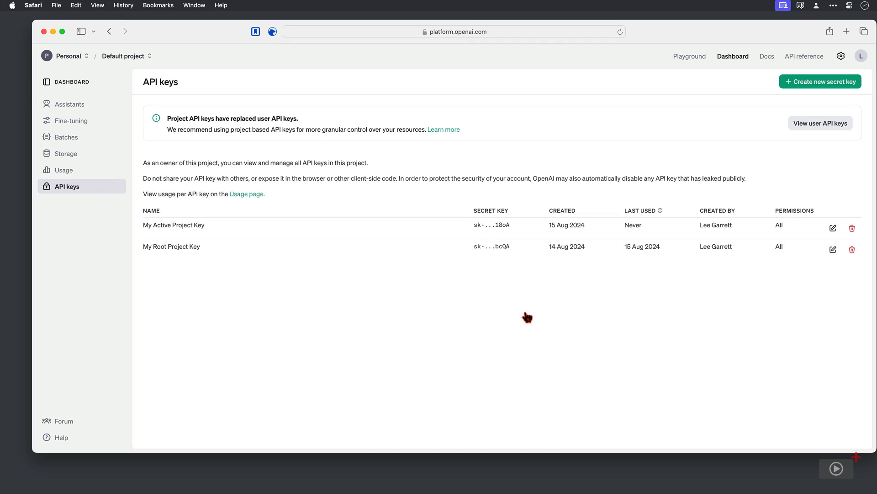
{"action": "mouse_move", "coordinate": [821, 81]}
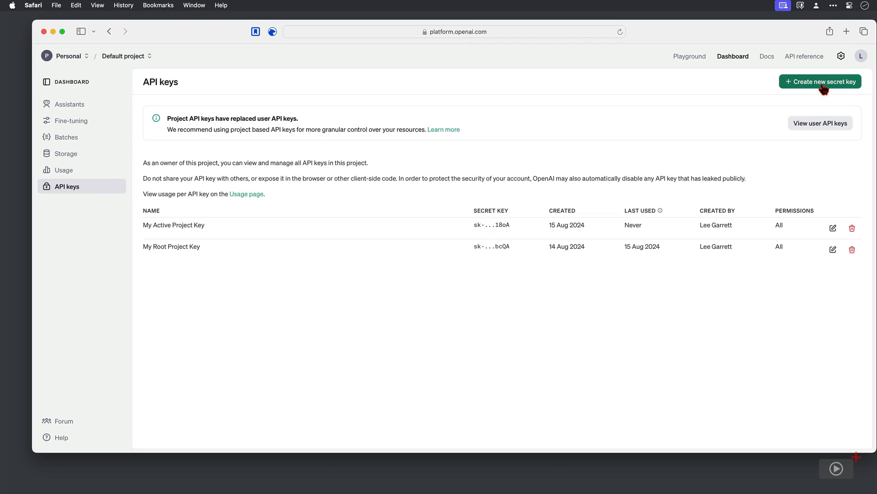
Create a secret key named 'test', then revoke it, leaving the original two keys
{"action": "left_click", "coordinate": [821, 81]}
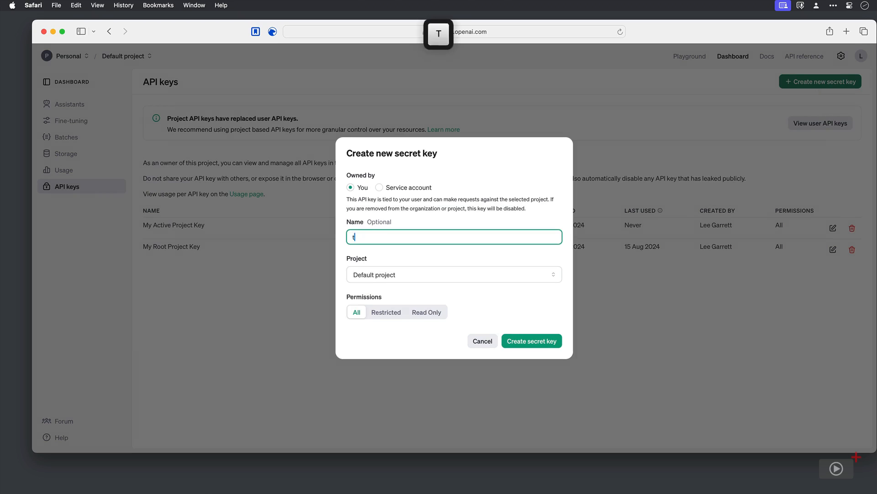
{"action": "left_click", "coordinate": [531, 341]}
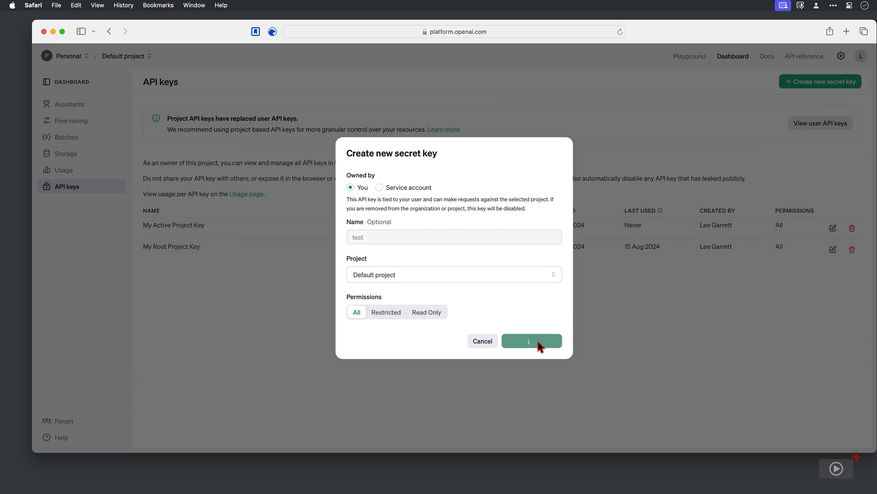
{"action": "left_click", "coordinate": [531, 341]}
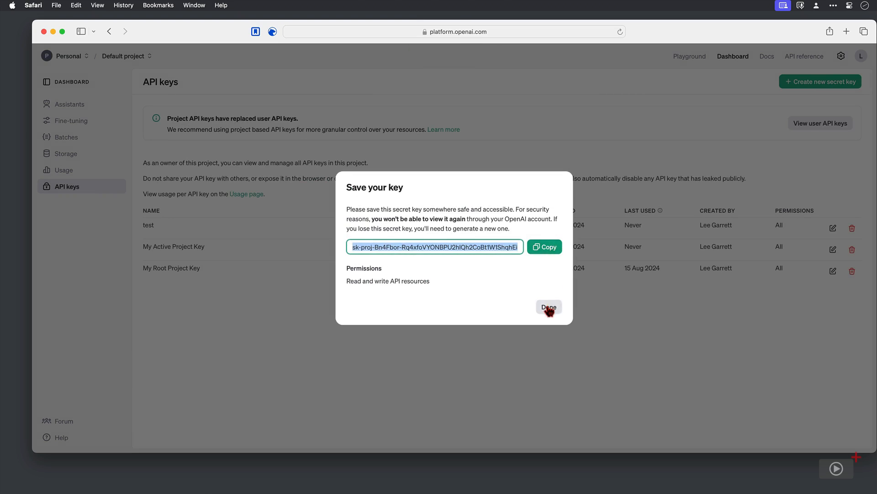
{"action": "left_click", "coordinate": [549, 307]}
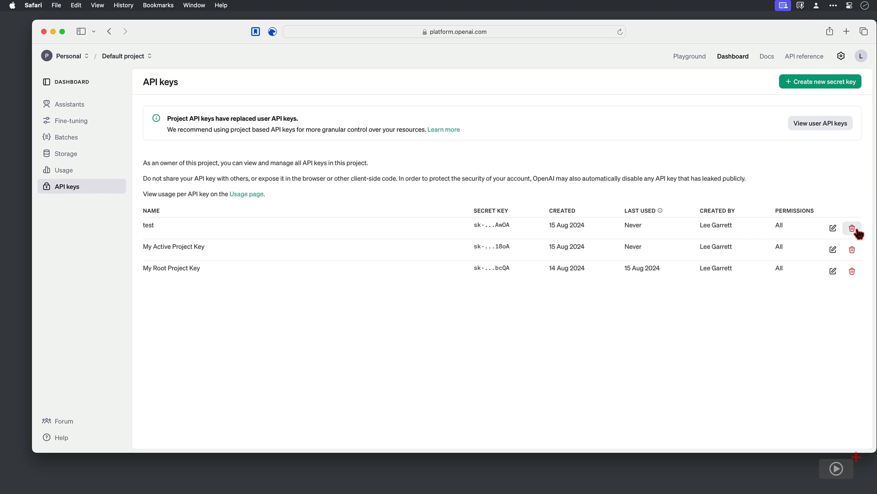
{"action": "left_click", "coordinate": [852, 227]}
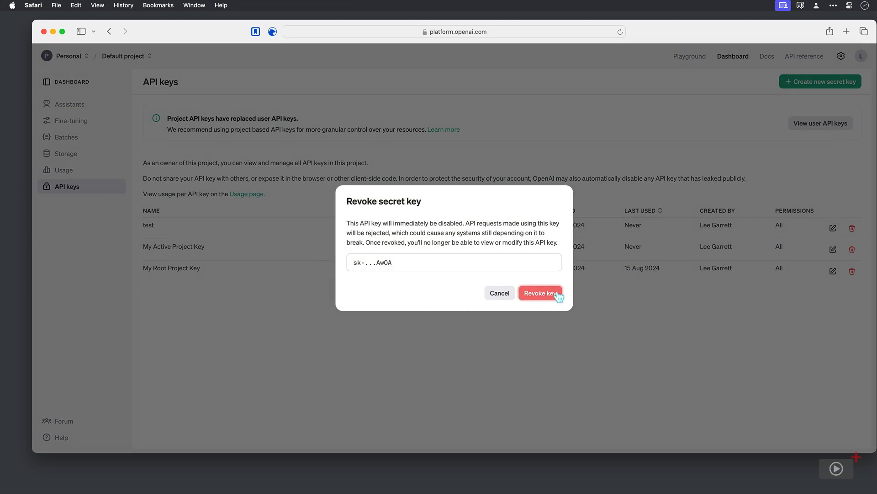
{"action": "left_click", "coordinate": [540, 293]}
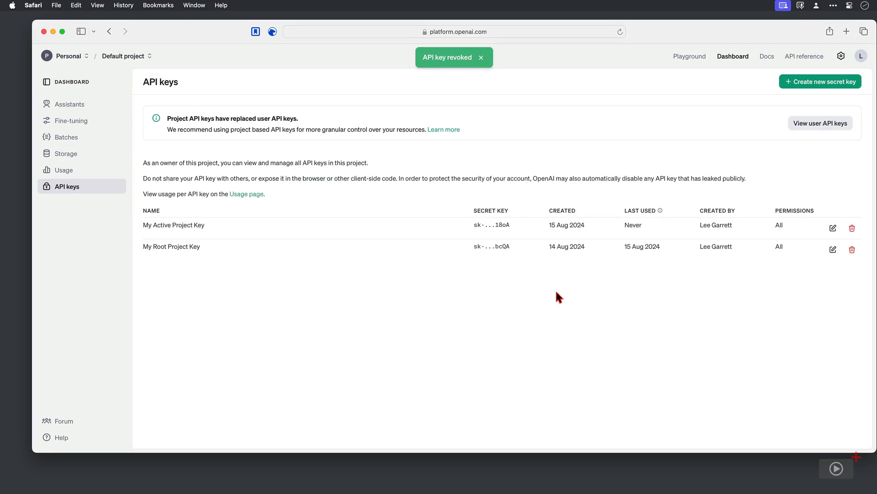